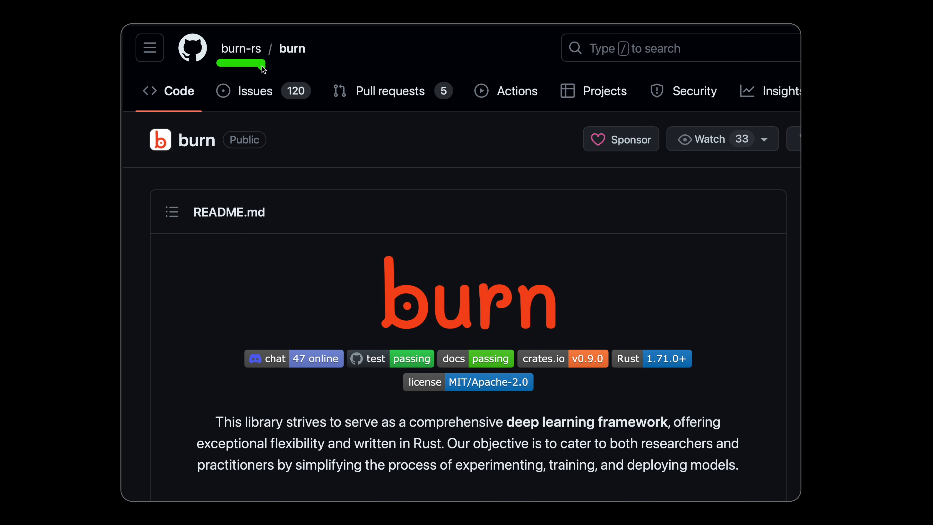
# Scroll the burn README down past the badges and intro to the Features list
pyautogui.scroll(-3)
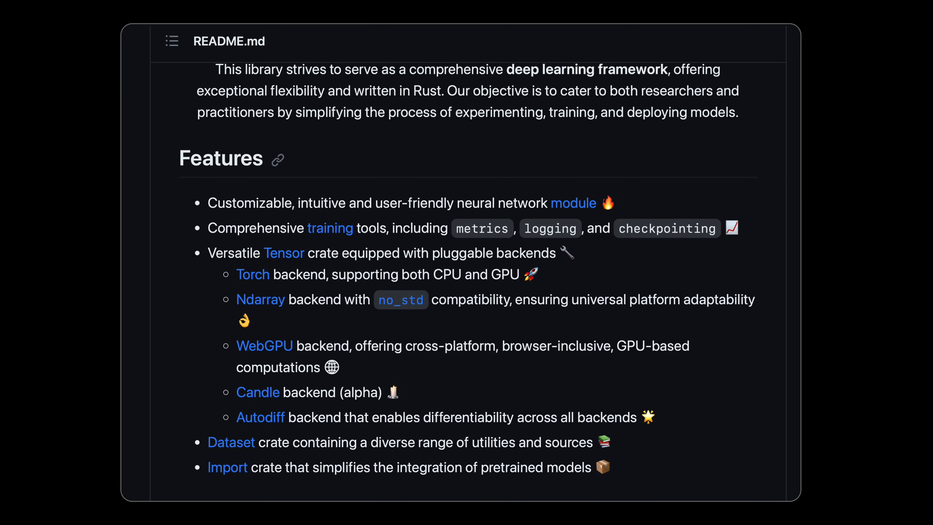
pyautogui.scroll(-3)
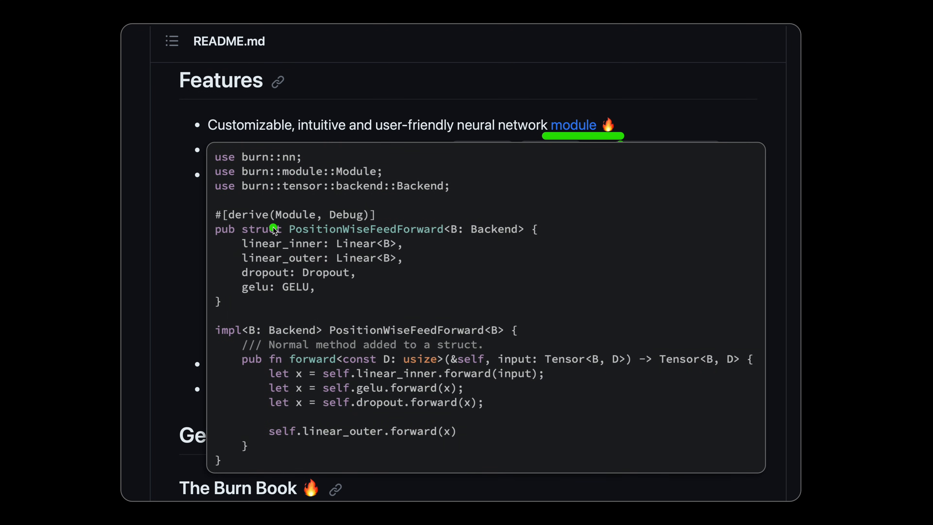
pyautogui.moveTo(308, 241)
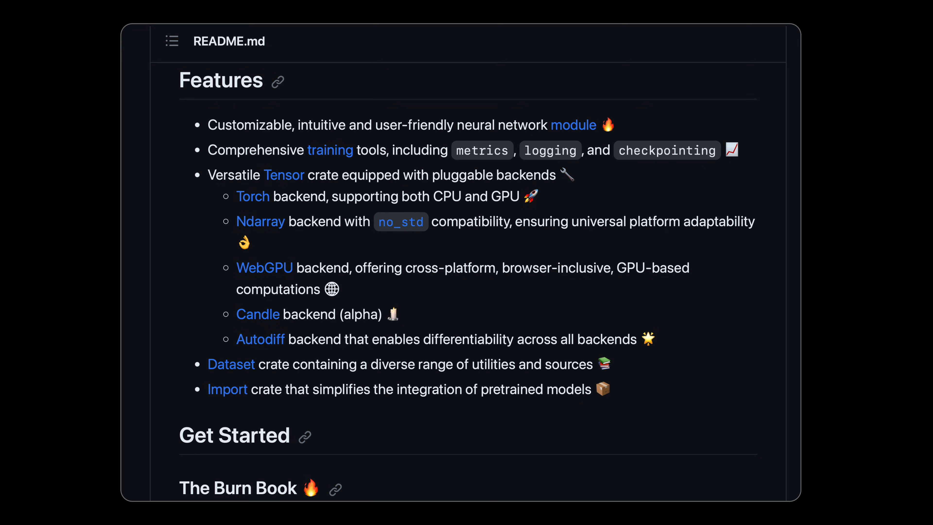
# Scroll to the Get Started section with the Pre-trained Models paragraph and burn-rs/models reference
pyautogui.scroll(-3)
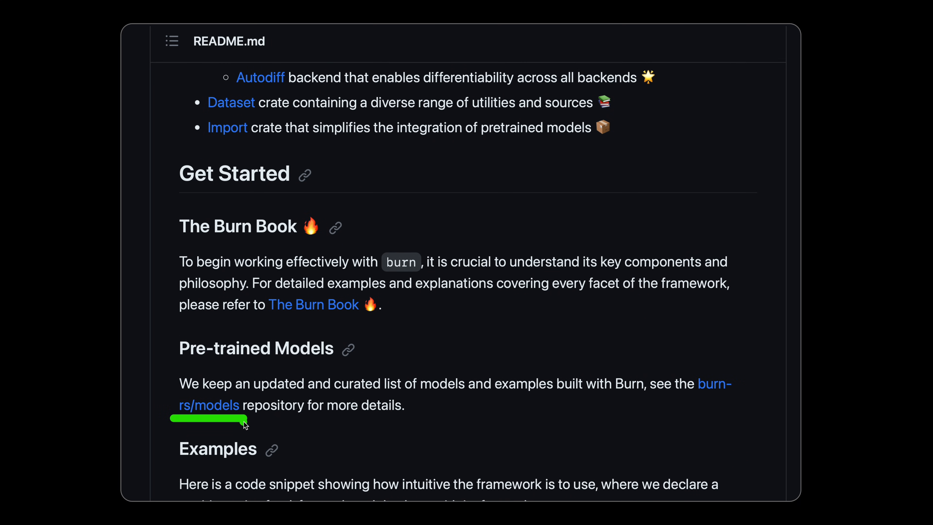
# Open burn-rs/models and look over its Official Models and Community Contributions tables
pyautogui.click(207, 404)
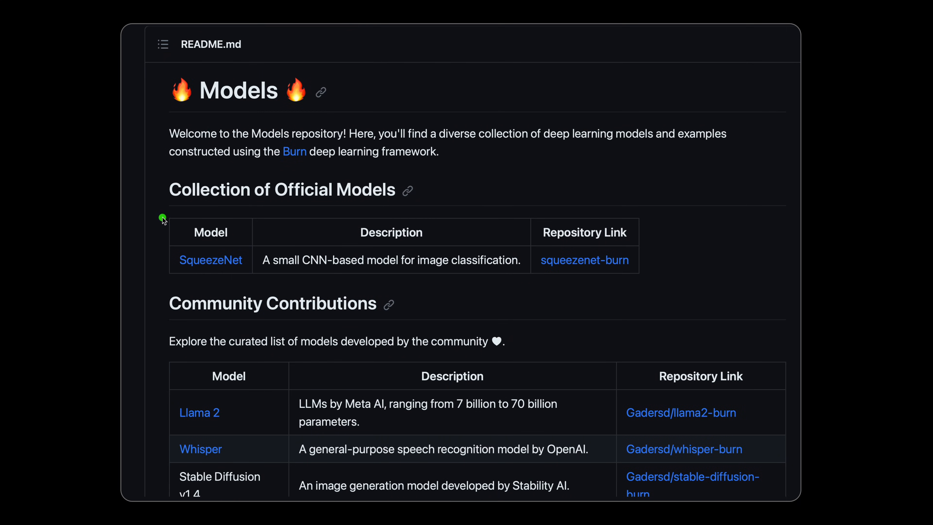
pyautogui.moveTo(163, 217); pyautogui.dragTo(165, 277)
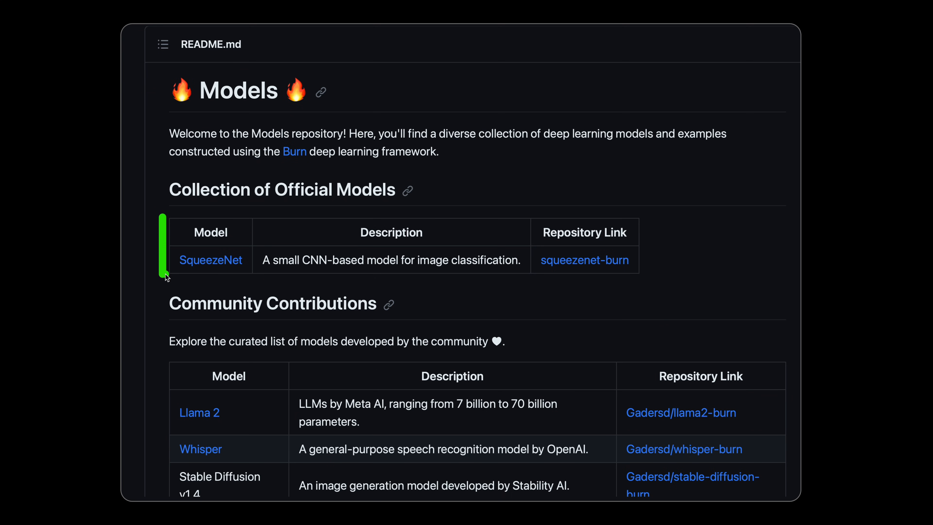
pyautogui.moveTo(165, 297)
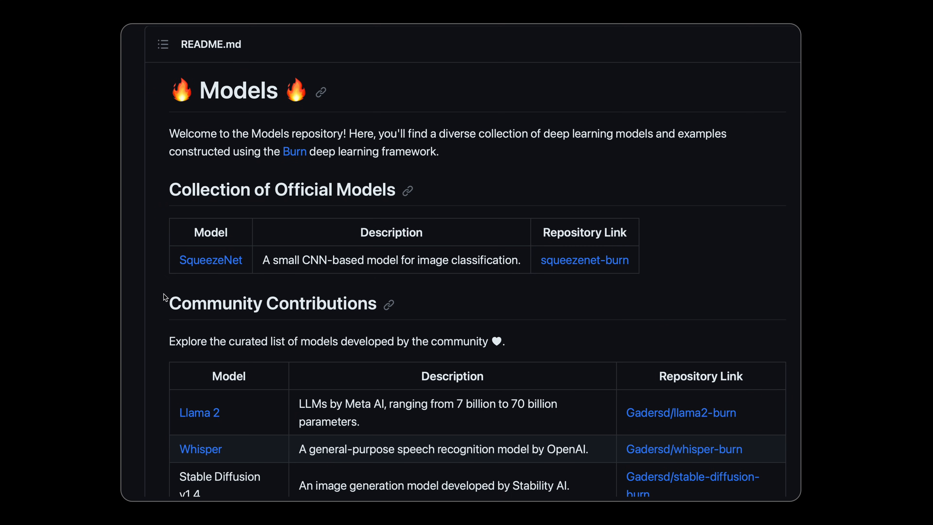
pyautogui.click(162, 387)
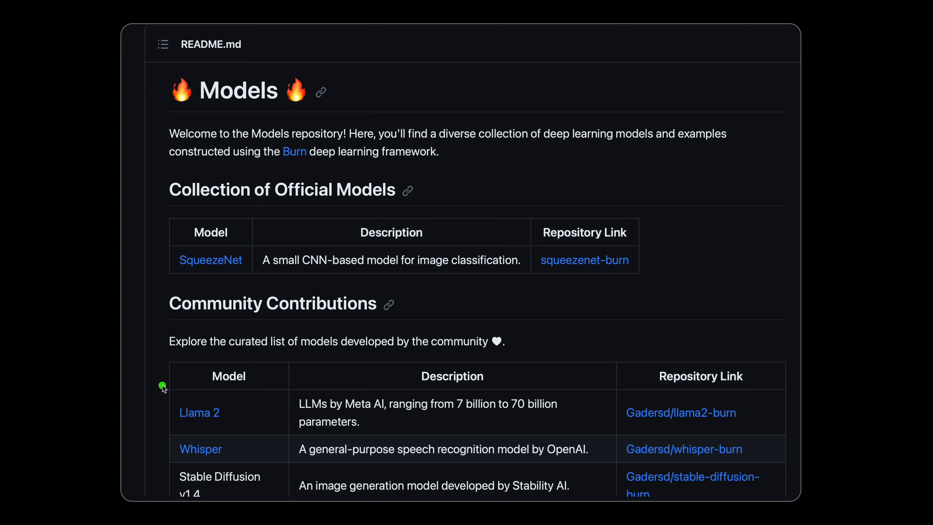
pyautogui.moveTo(162, 386); pyautogui.dragTo(168, 462)
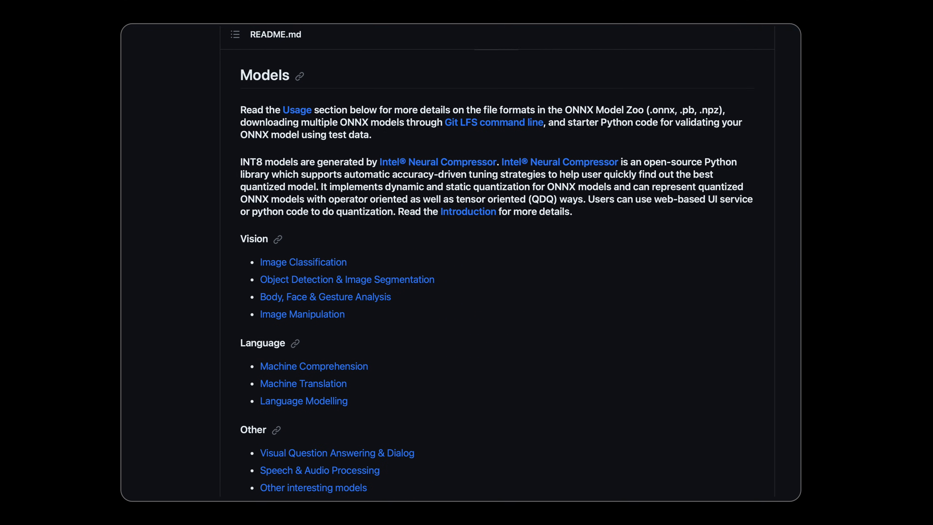
# Scroll the ONNX Model Zoo README down to the Image Classification table starting at MobileNet
pyautogui.scroll(-3)
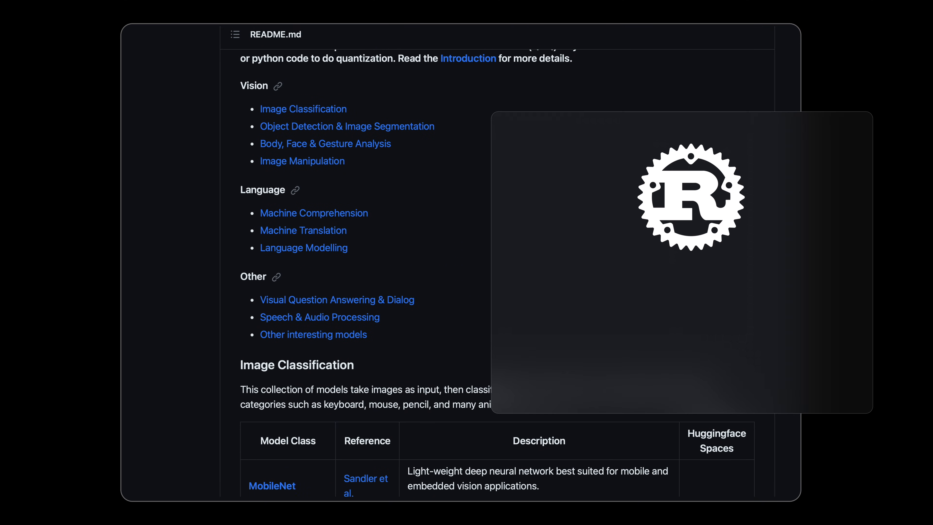